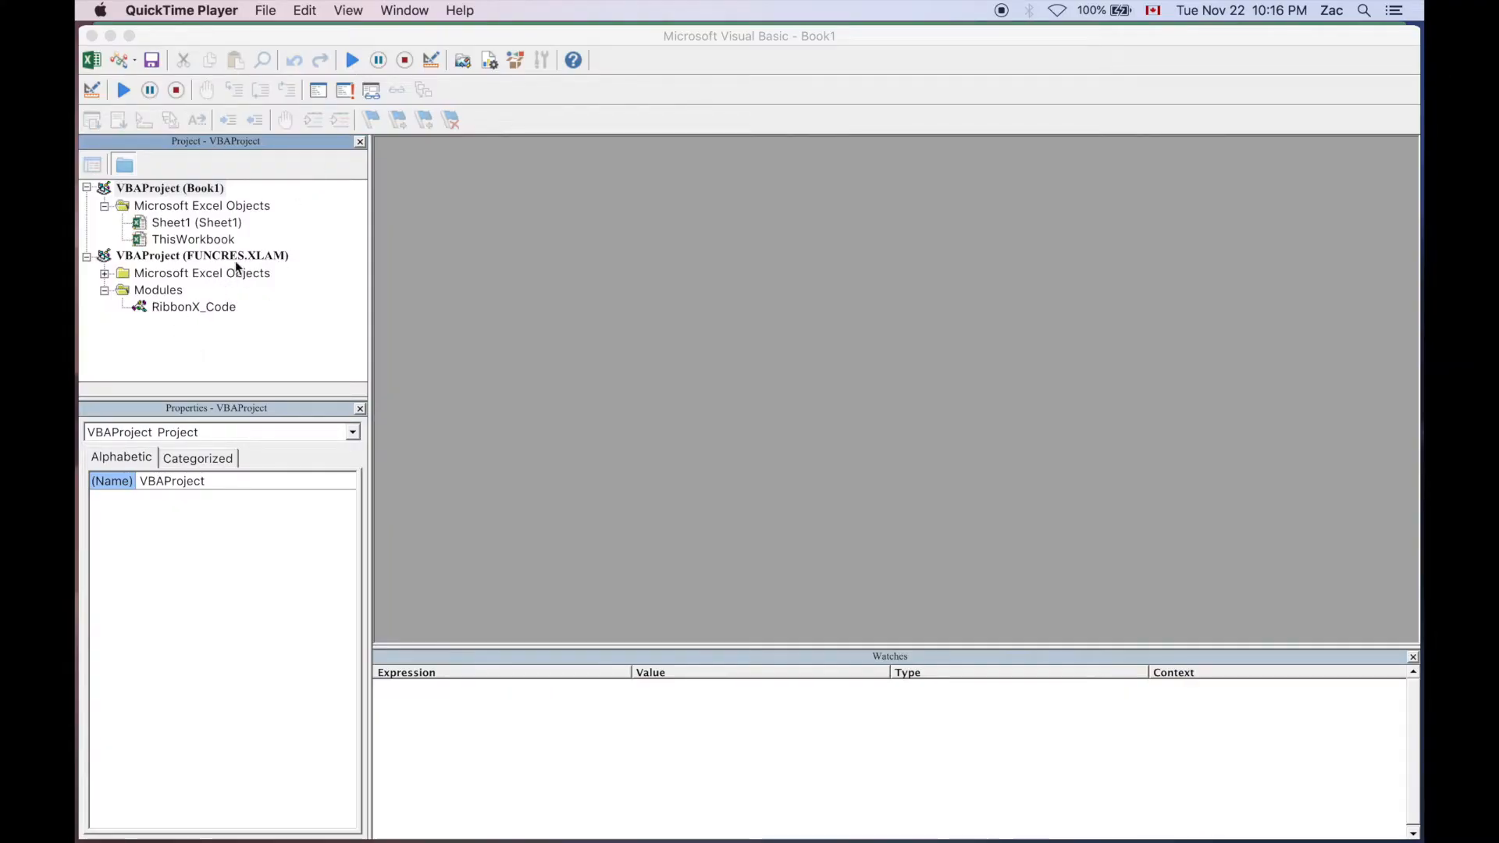
- Collapse the VBAProject (FUNCRES.XLAM) tree in the Project pane
{"action": "left_click", "coordinate": [201, 255]}
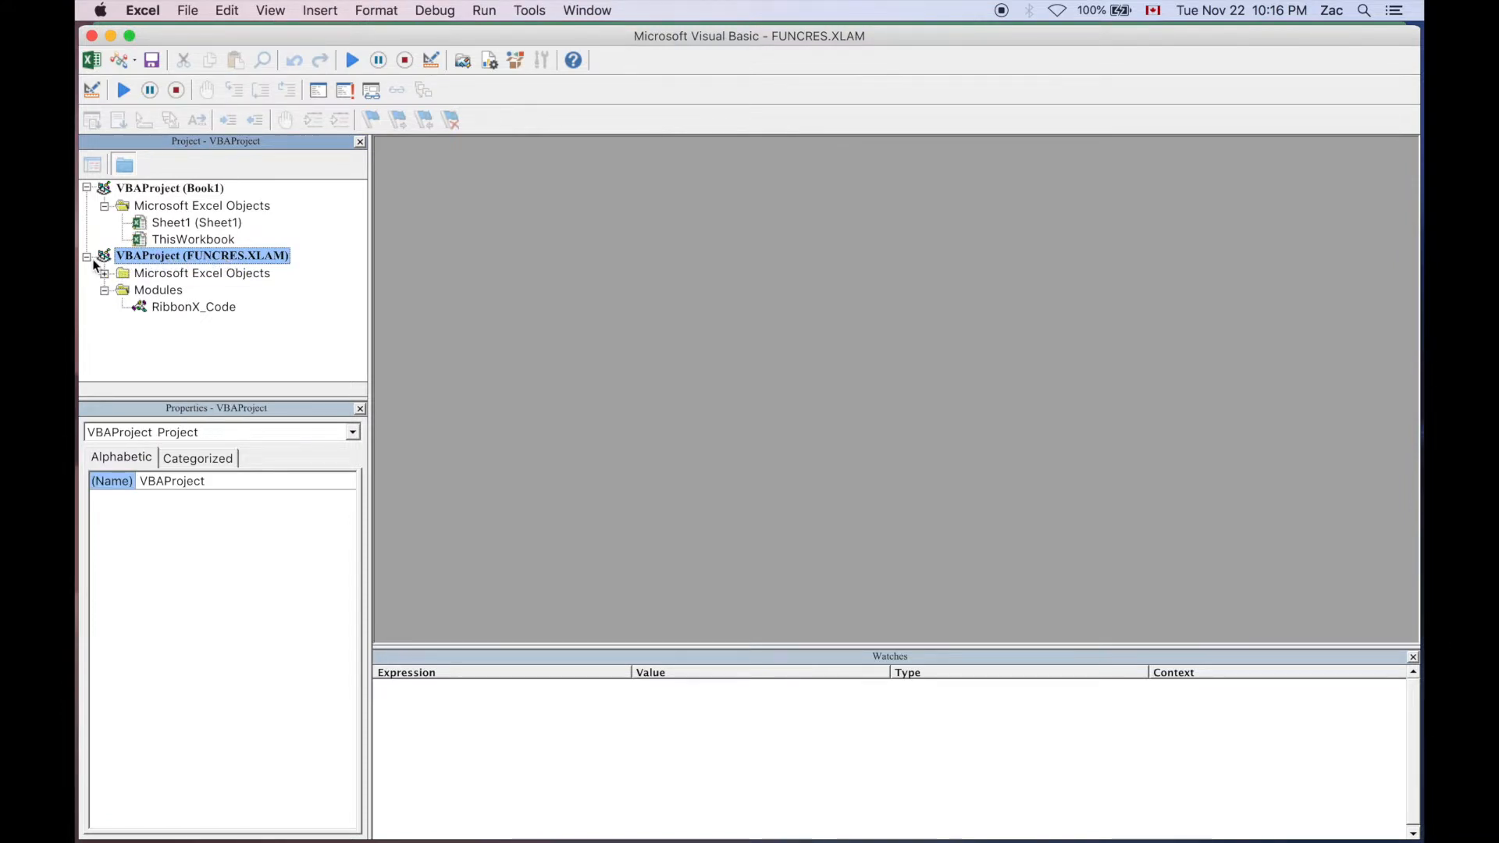
{"action": "left_click", "coordinate": [86, 256]}
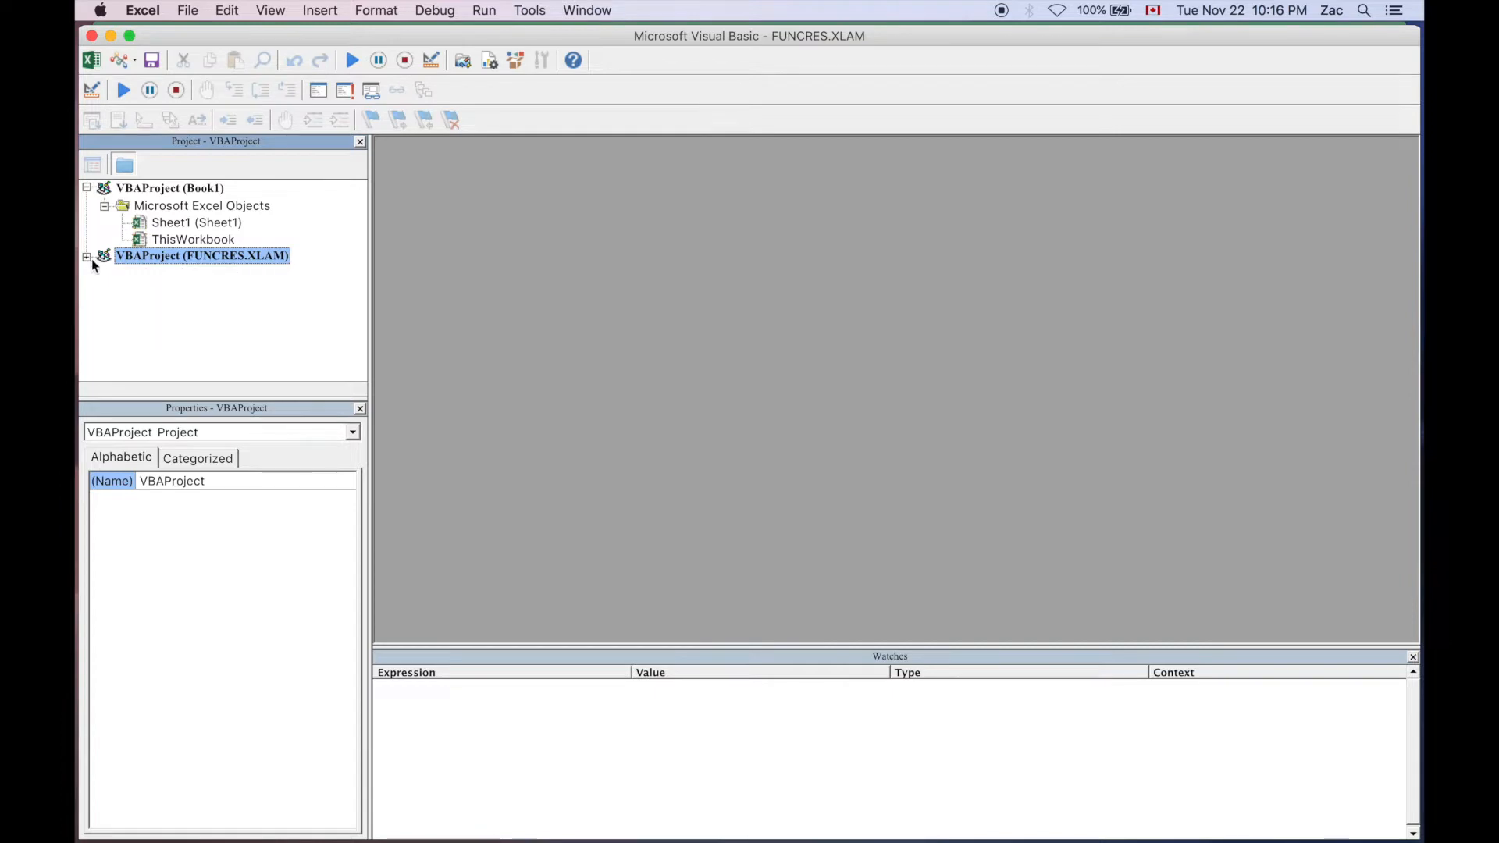
{"action": "mouse_move", "coordinate": [230, 264]}
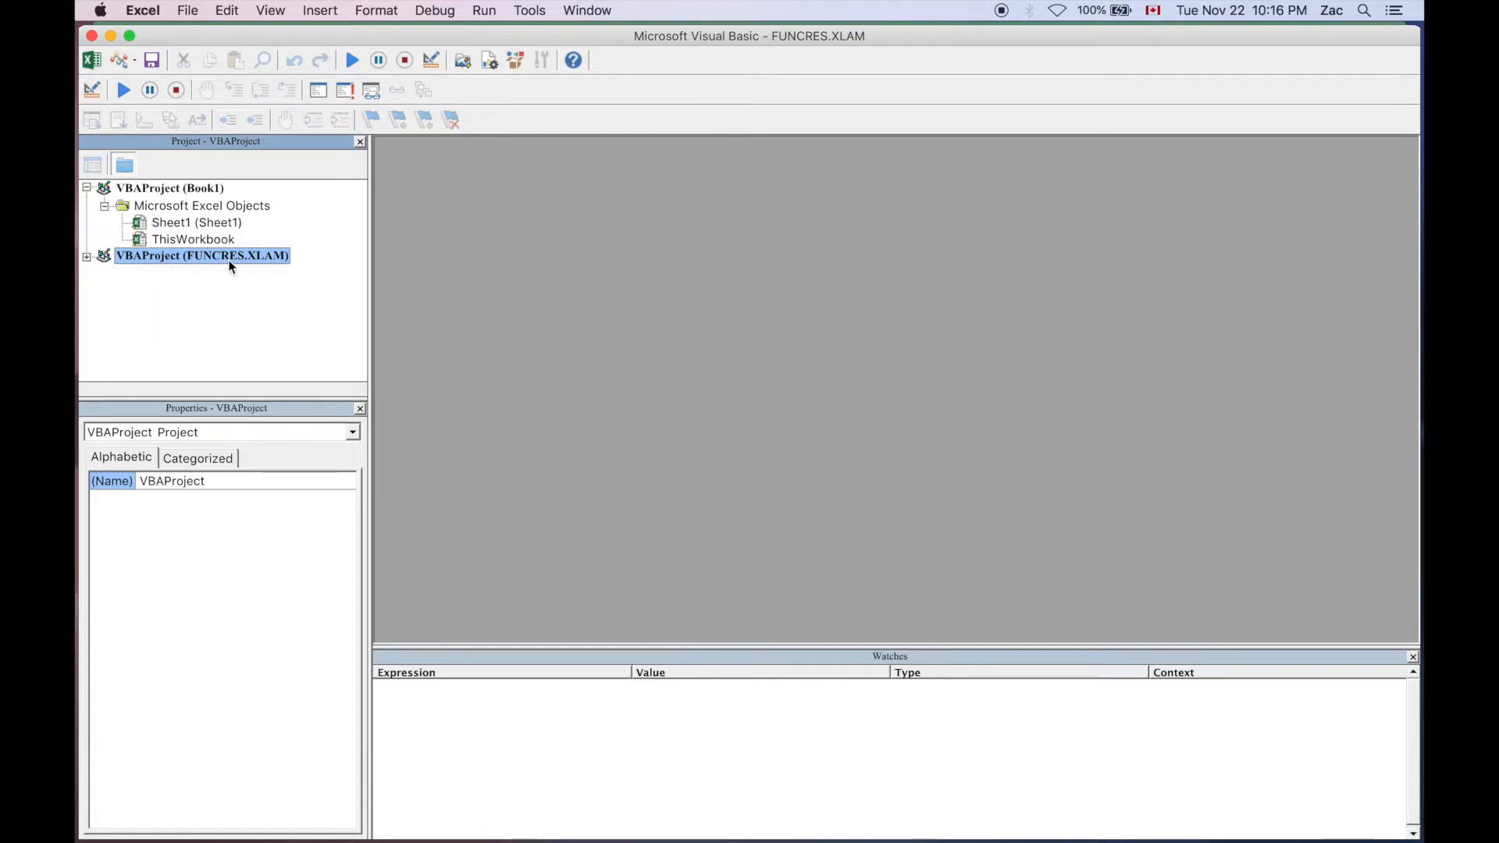
{"action": "mouse_move", "coordinate": [271, 265]}
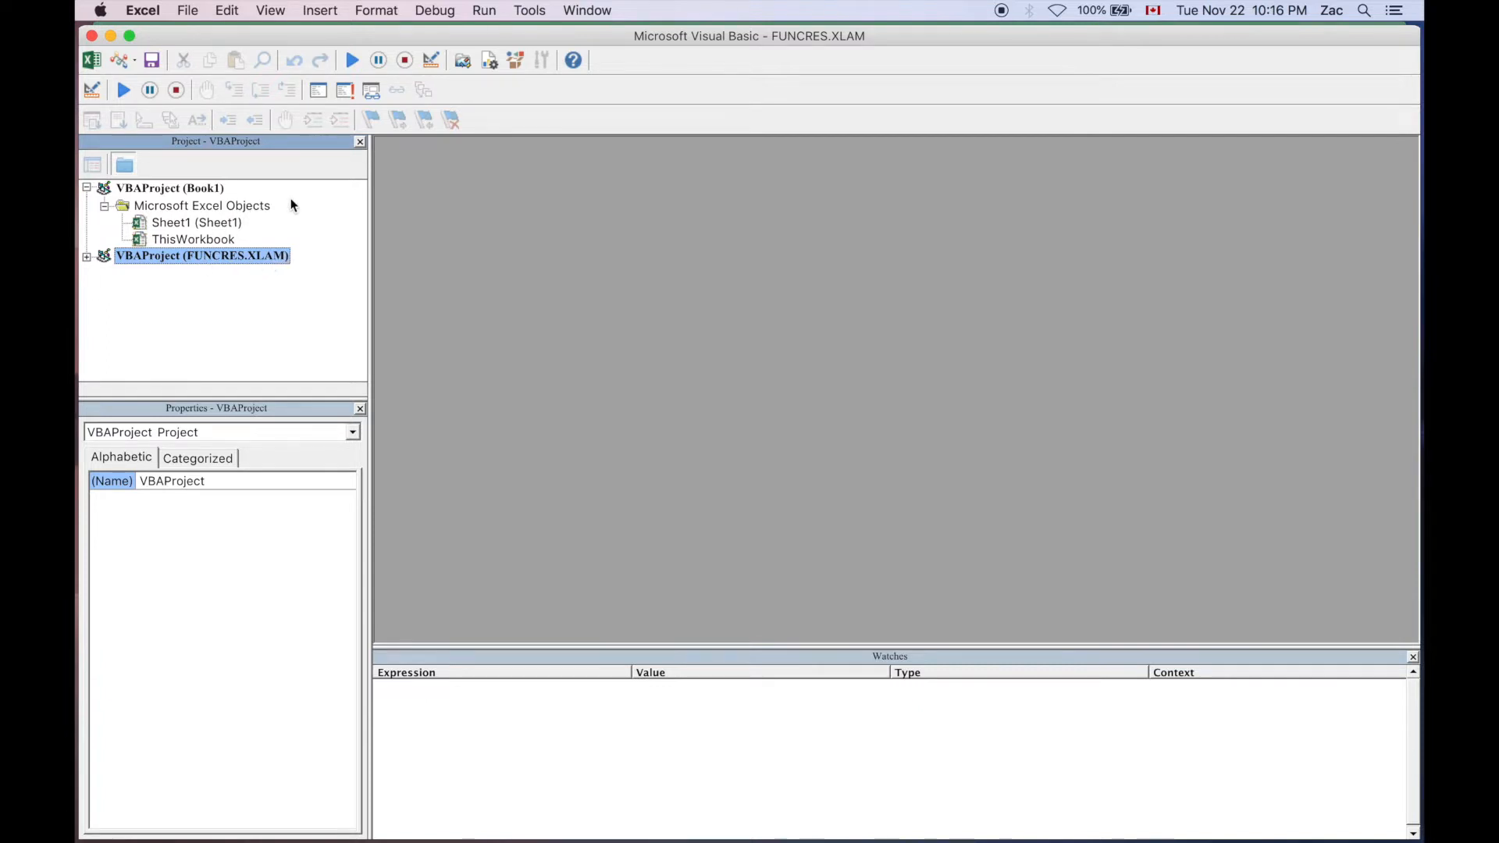
{"action": "mouse_move", "coordinate": [165, 161]}
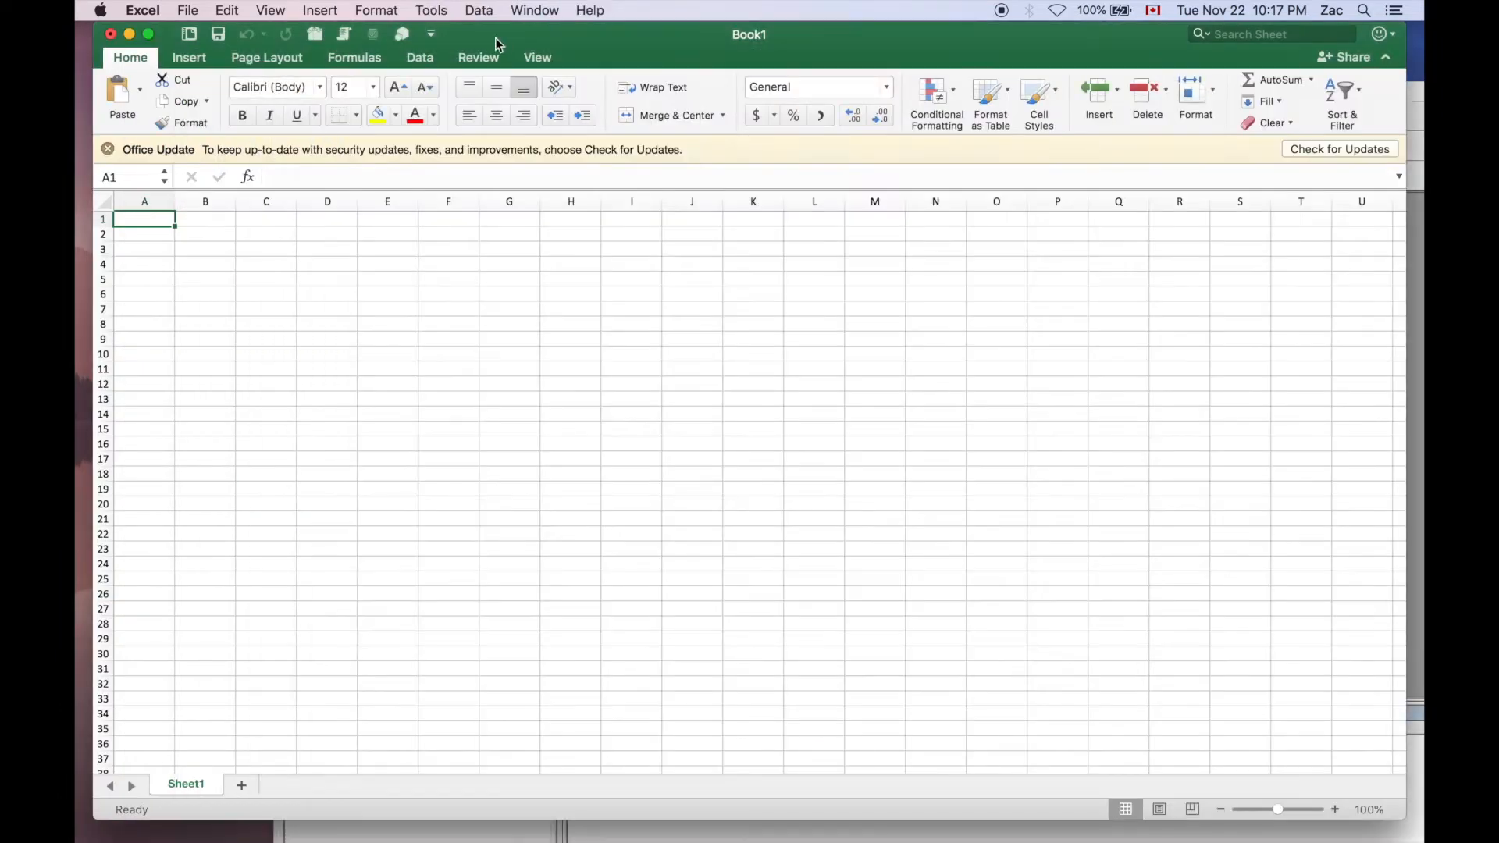
- Review the Excel Add-ins list from the Tools menu and leave it unchanged
{"action": "left_click", "coordinate": [431, 10]}
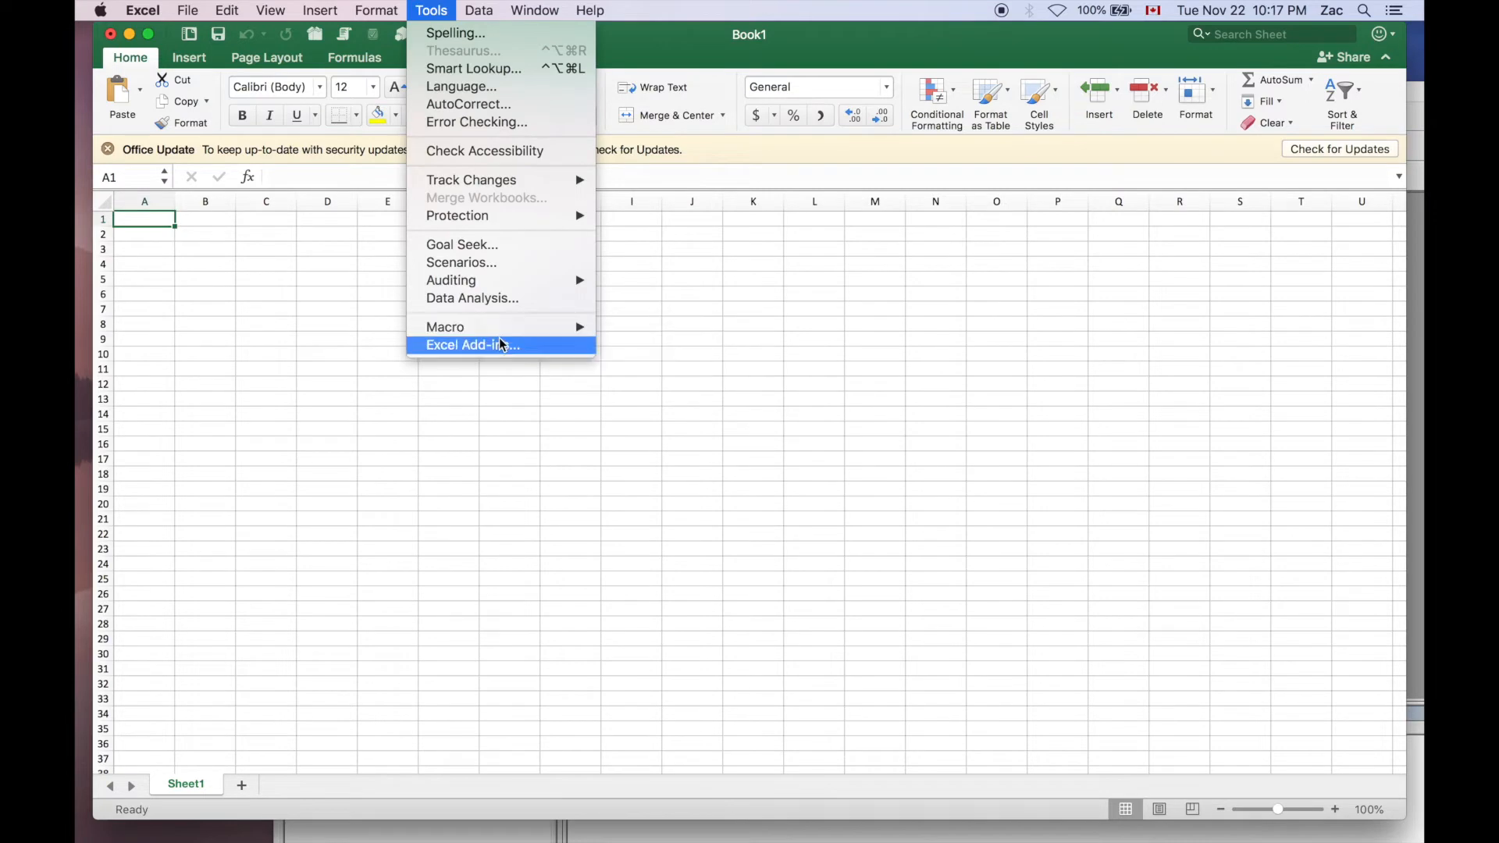
{"action": "left_click", "coordinate": [472, 345]}
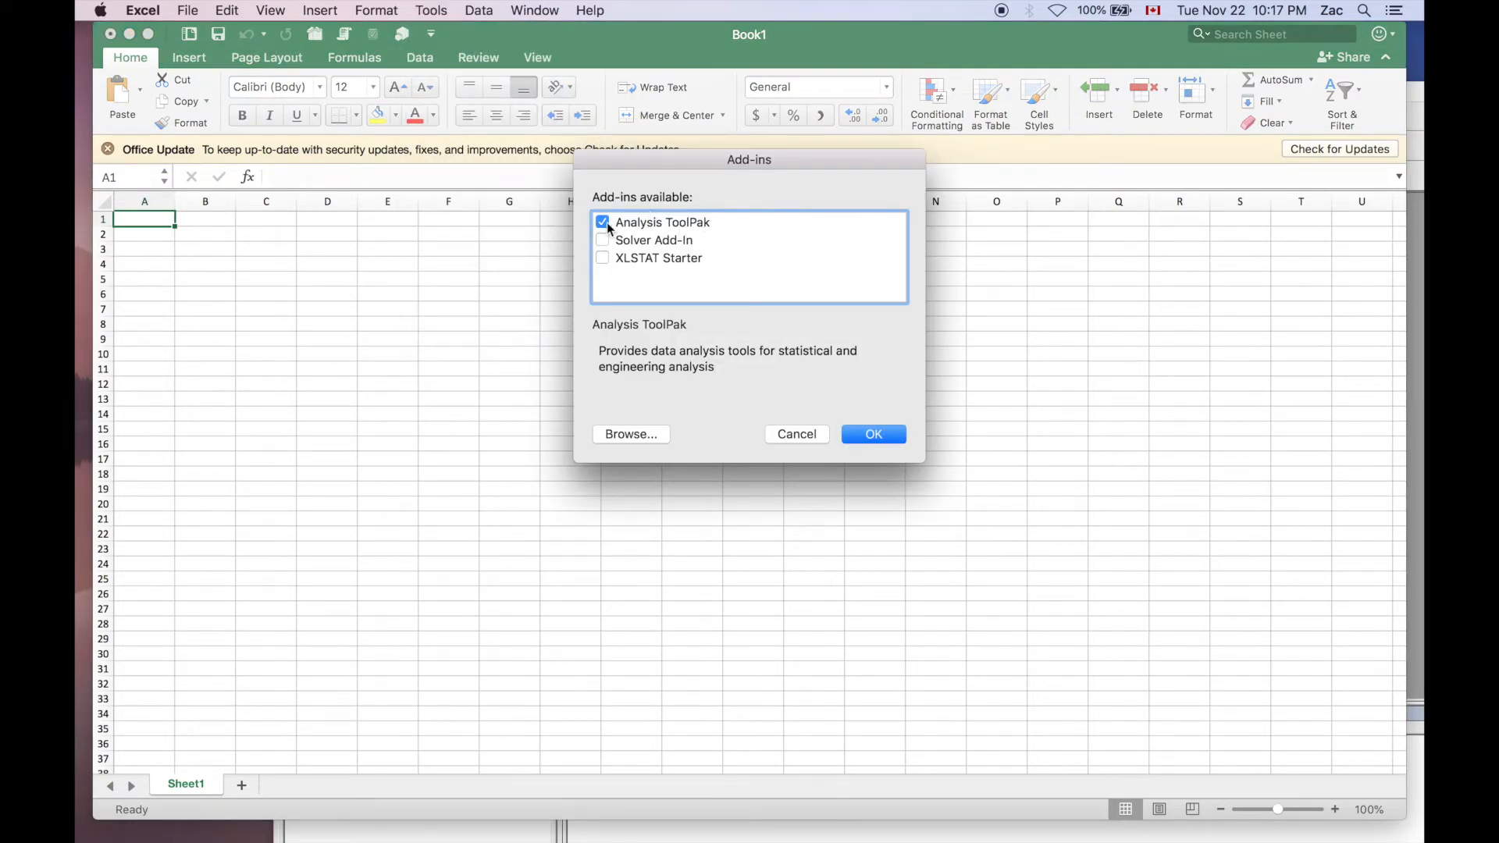
{"action": "left_click", "coordinate": [872, 434]}
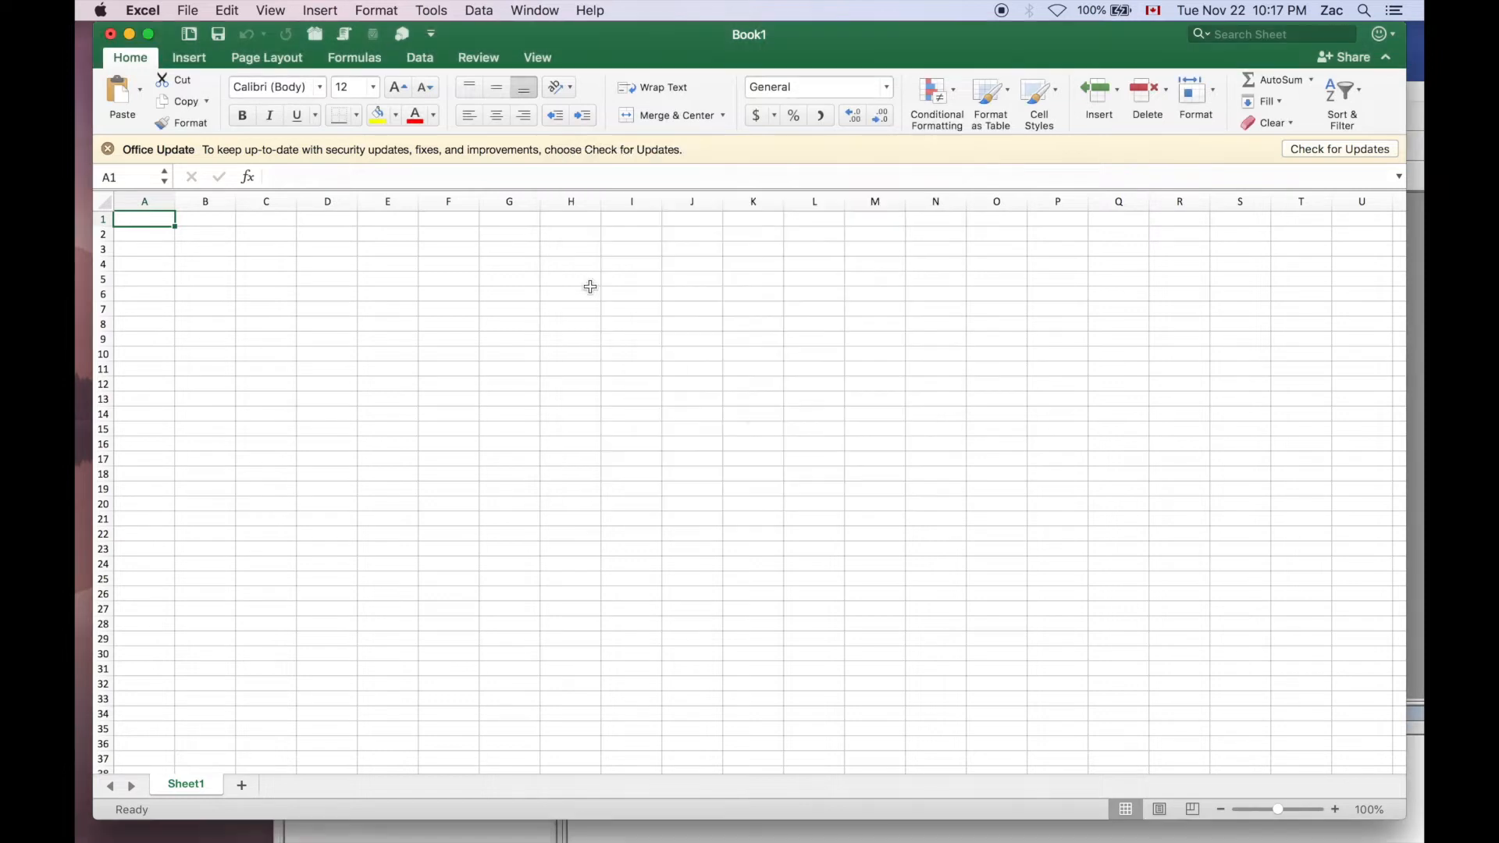
- Disable the Analysis ToolPak add-in in the Excel Add-ins list
{"action": "left_click", "coordinate": [431, 10]}
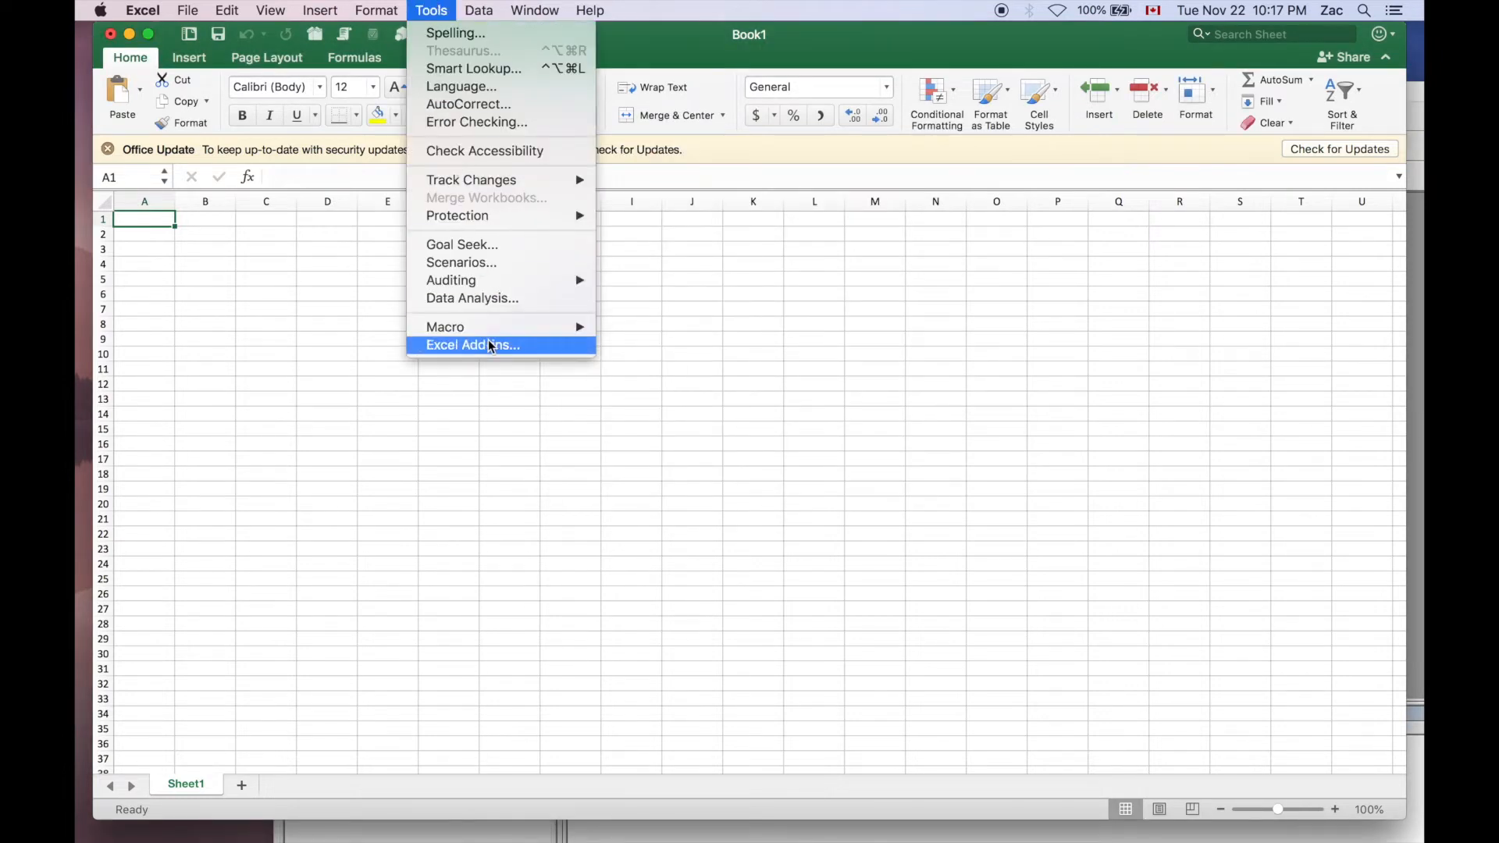
{"action": "mouse_move", "coordinate": [476, 352]}
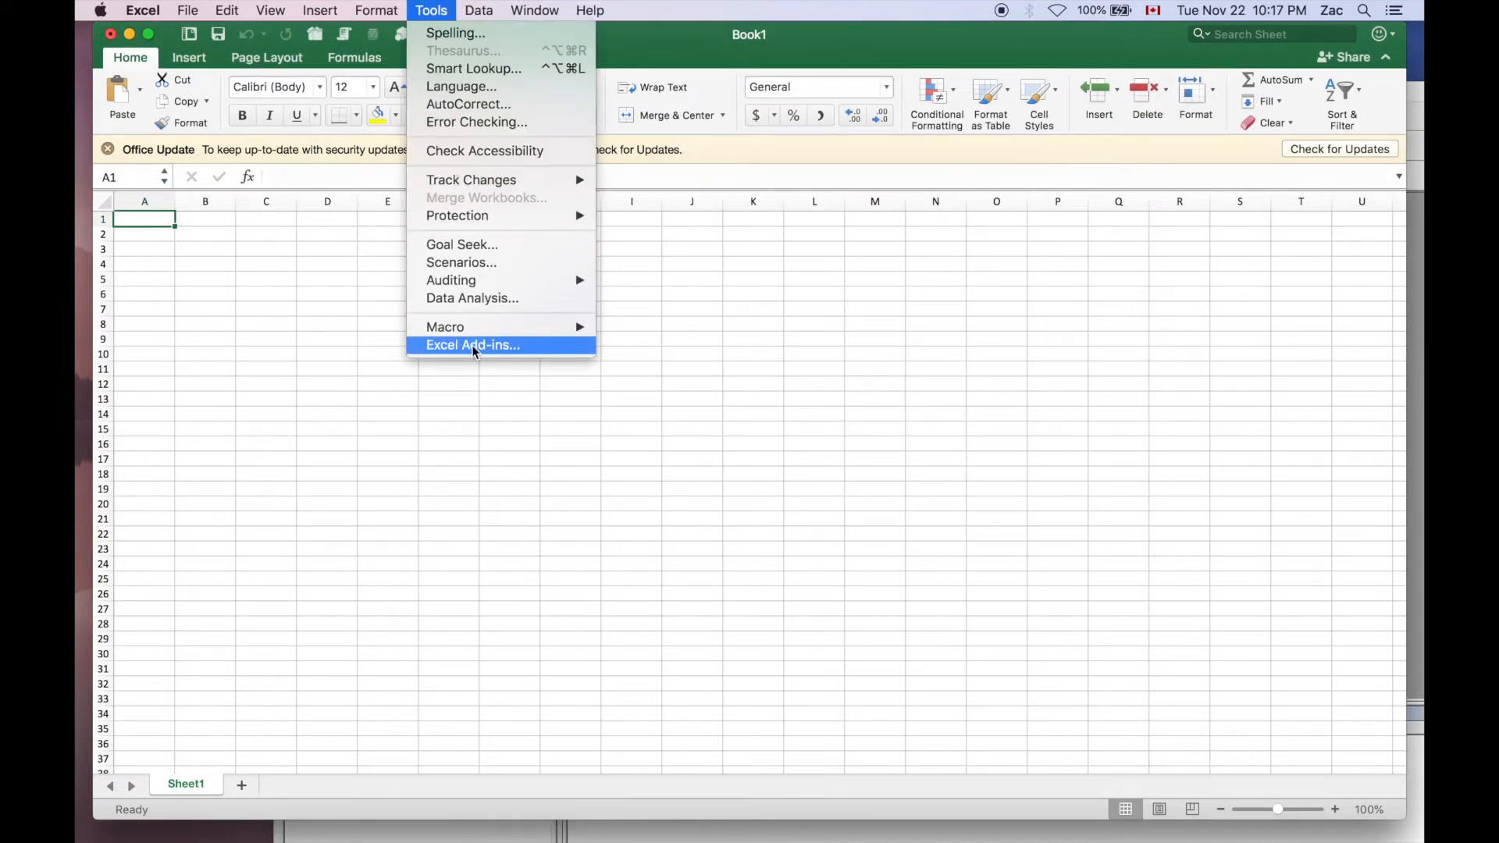
{"action": "left_click", "coordinate": [472, 345]}
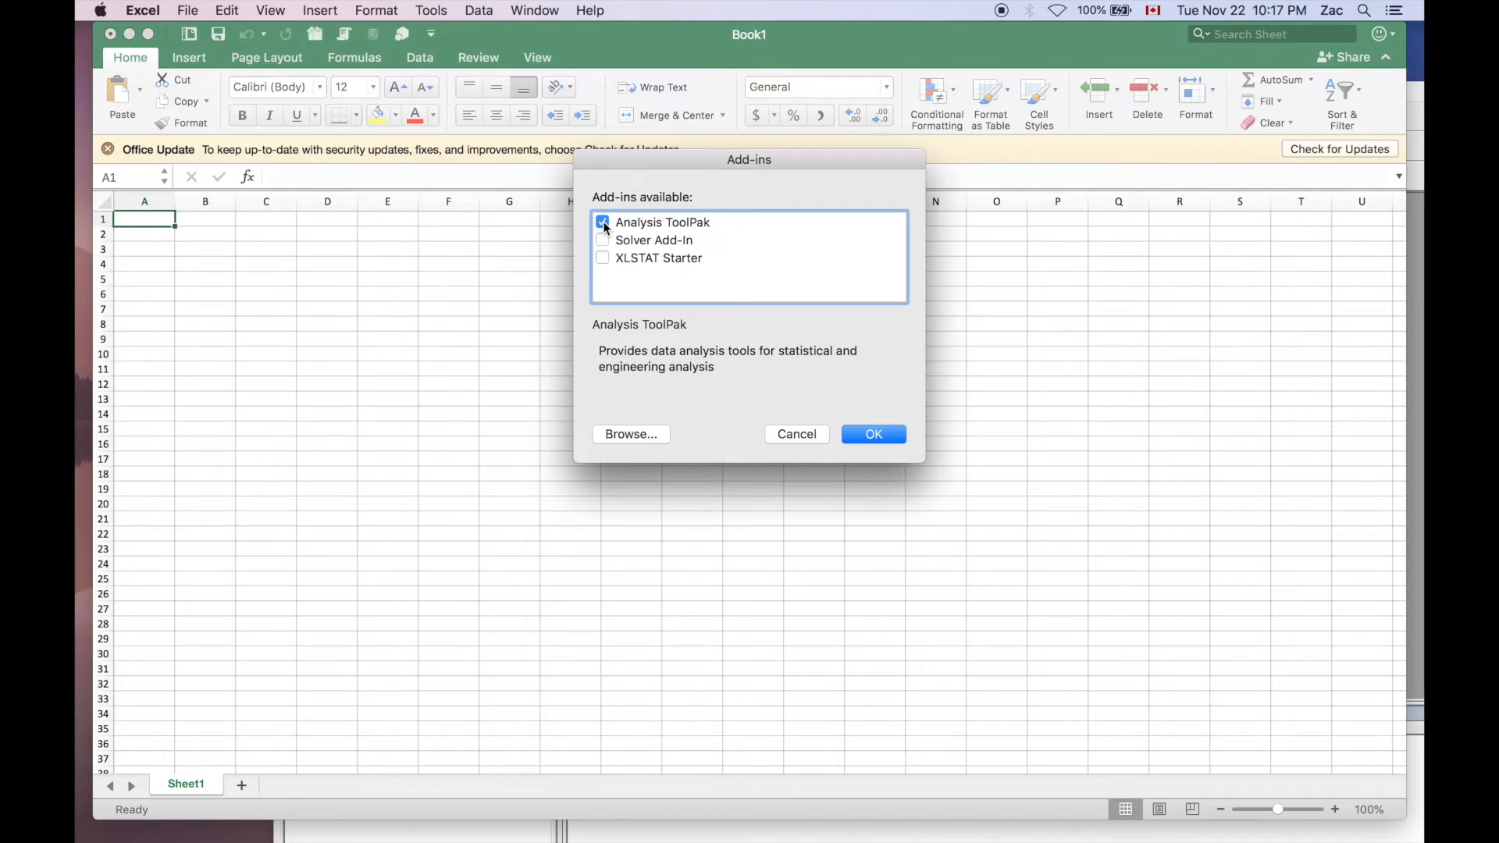
{"action": "left_click", "coordinate": [602, 222]}
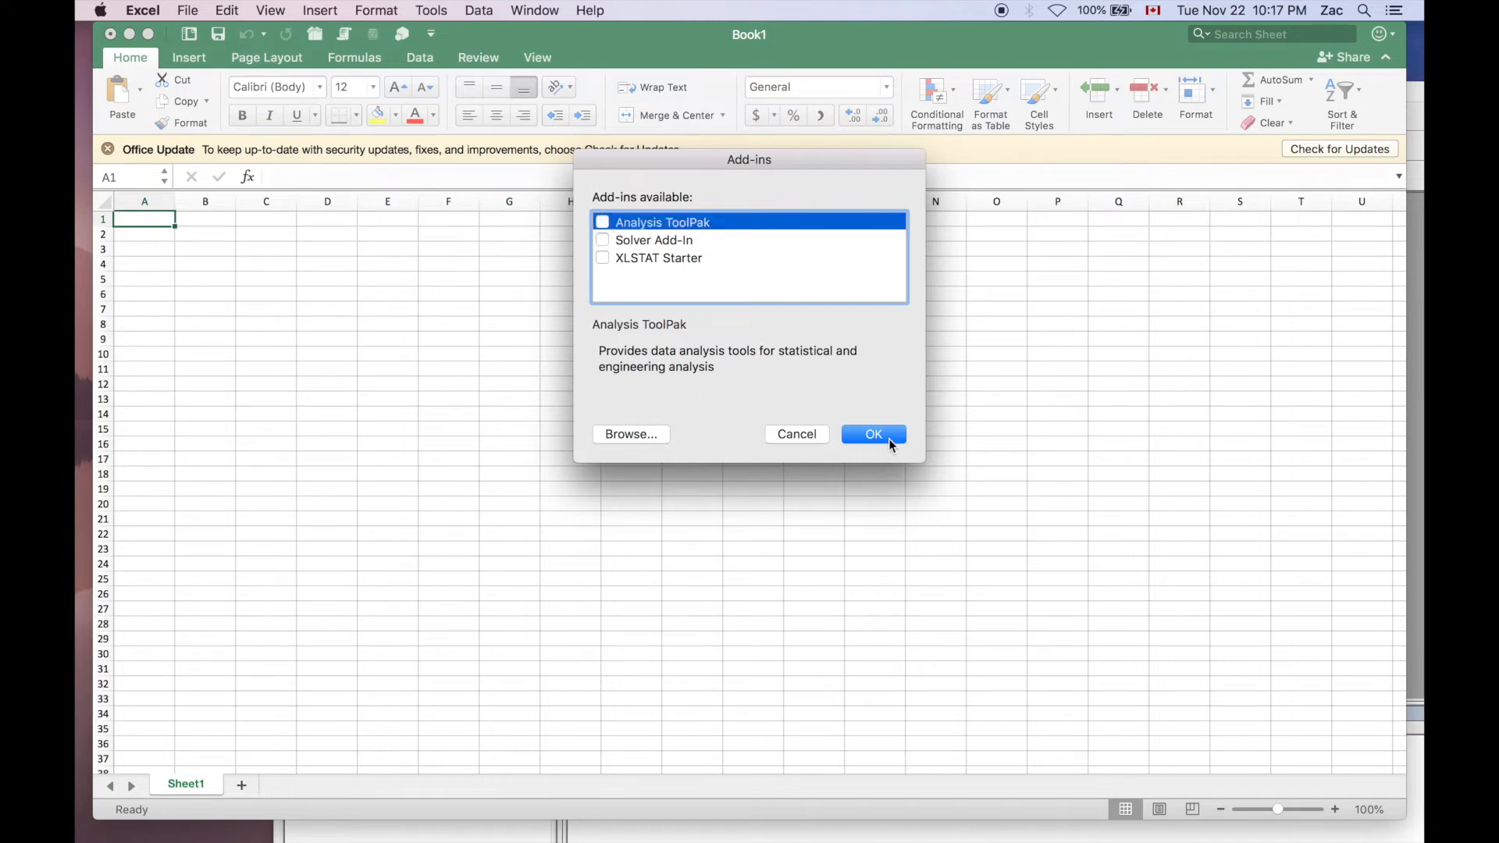
{"action": "left_click", "coordinate": [872, 435]}
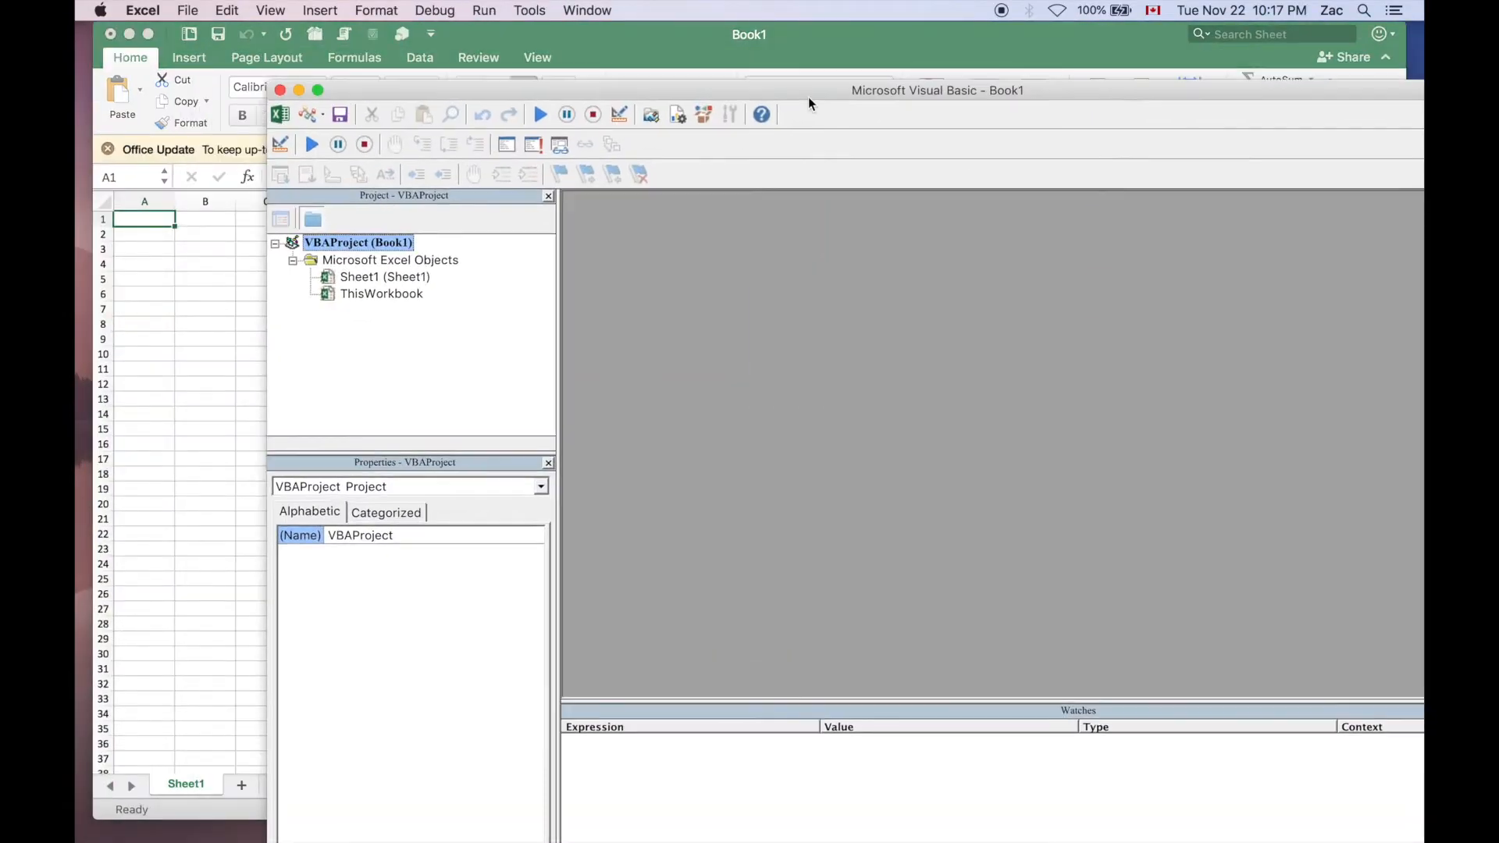
- Position the Visual Basic window to show the Project pane with only VBAProject (Book1)
{"action": "left_click_drag", "start_coordinate": [937, 89], "coordinate": [857, 35]}
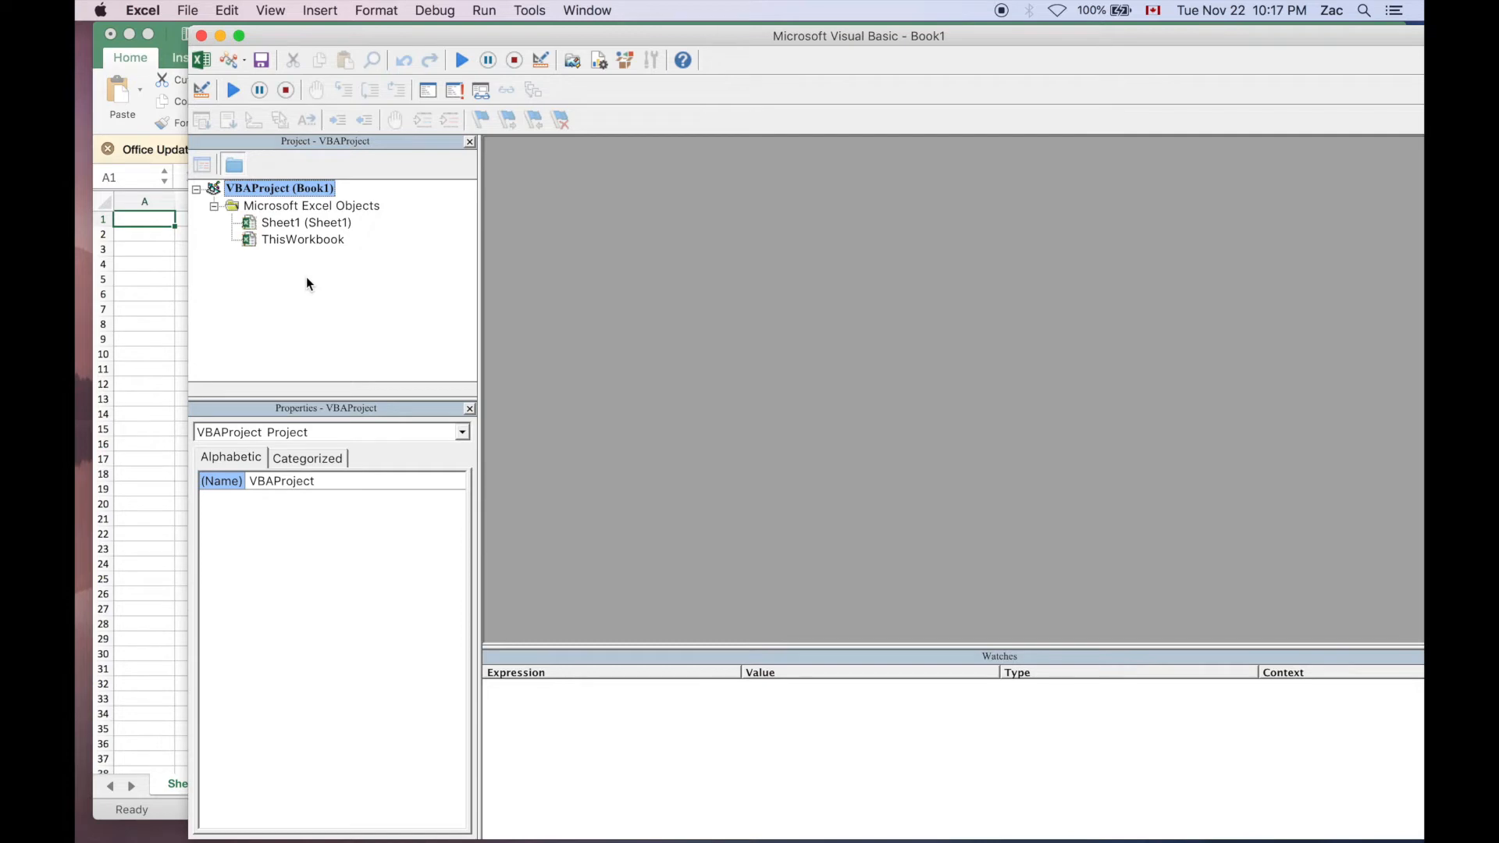
{"action": "left_click", "coordinate": [463, 432]}
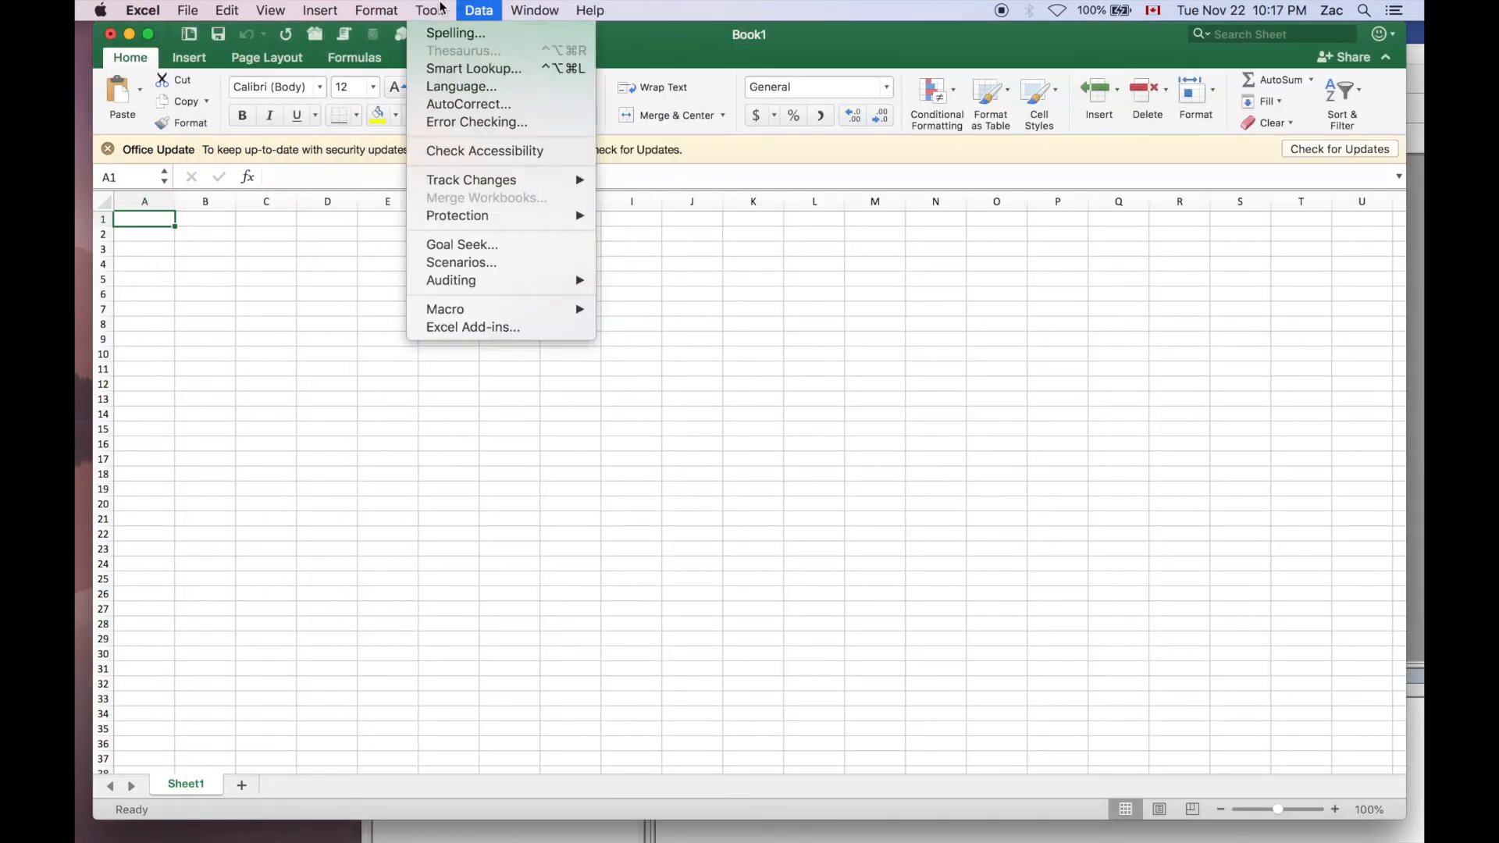
{"action": "mouse_move", "coordinate": [473, 327]}
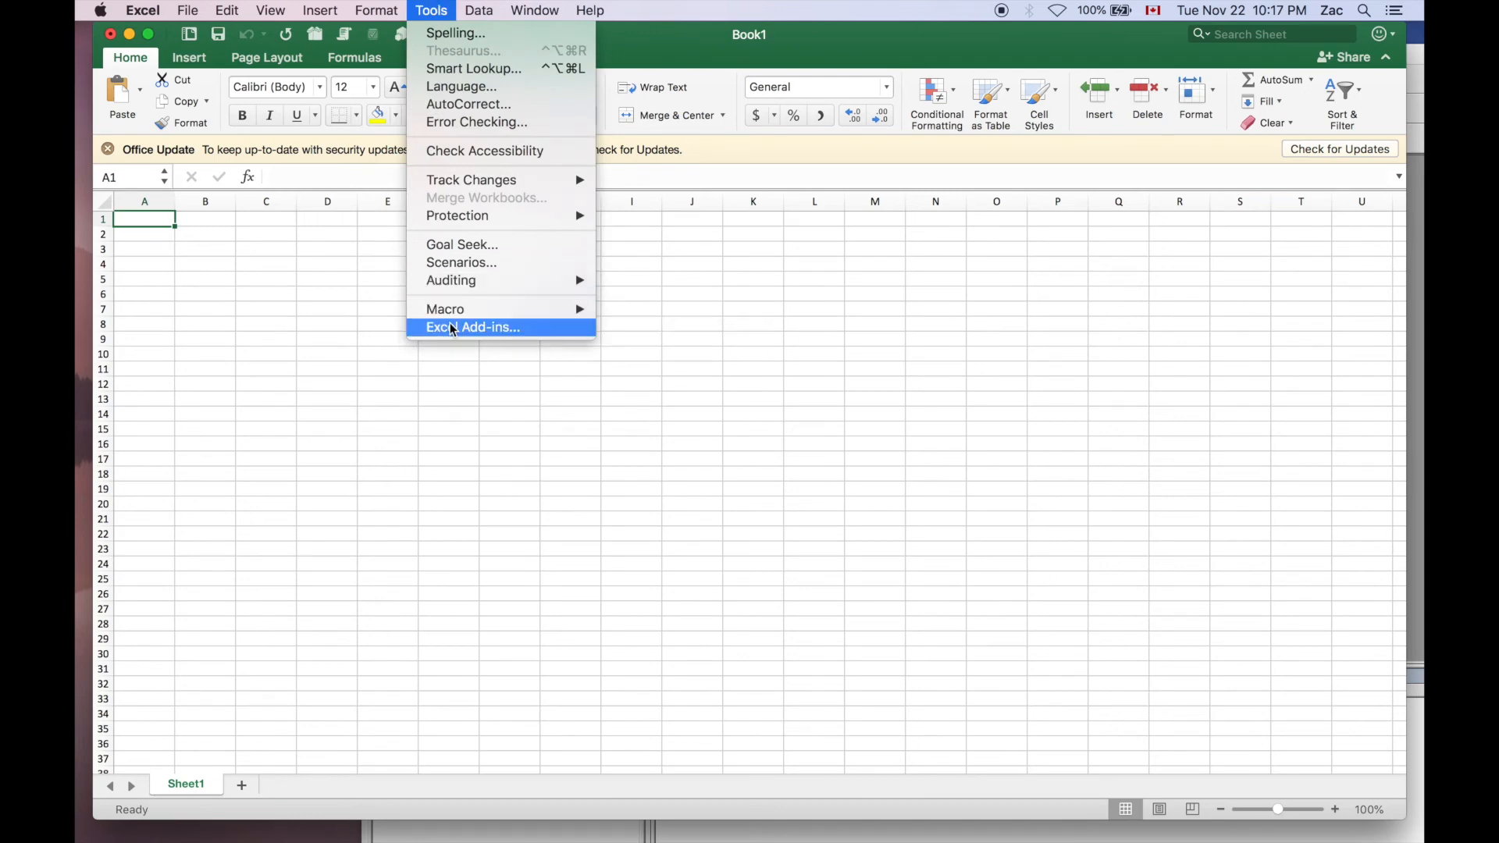
- Re-enable the Analysis ToolPak add-in in the Excel Add-ins list
{"action": "left_click", "coordinate": [473, 327]}
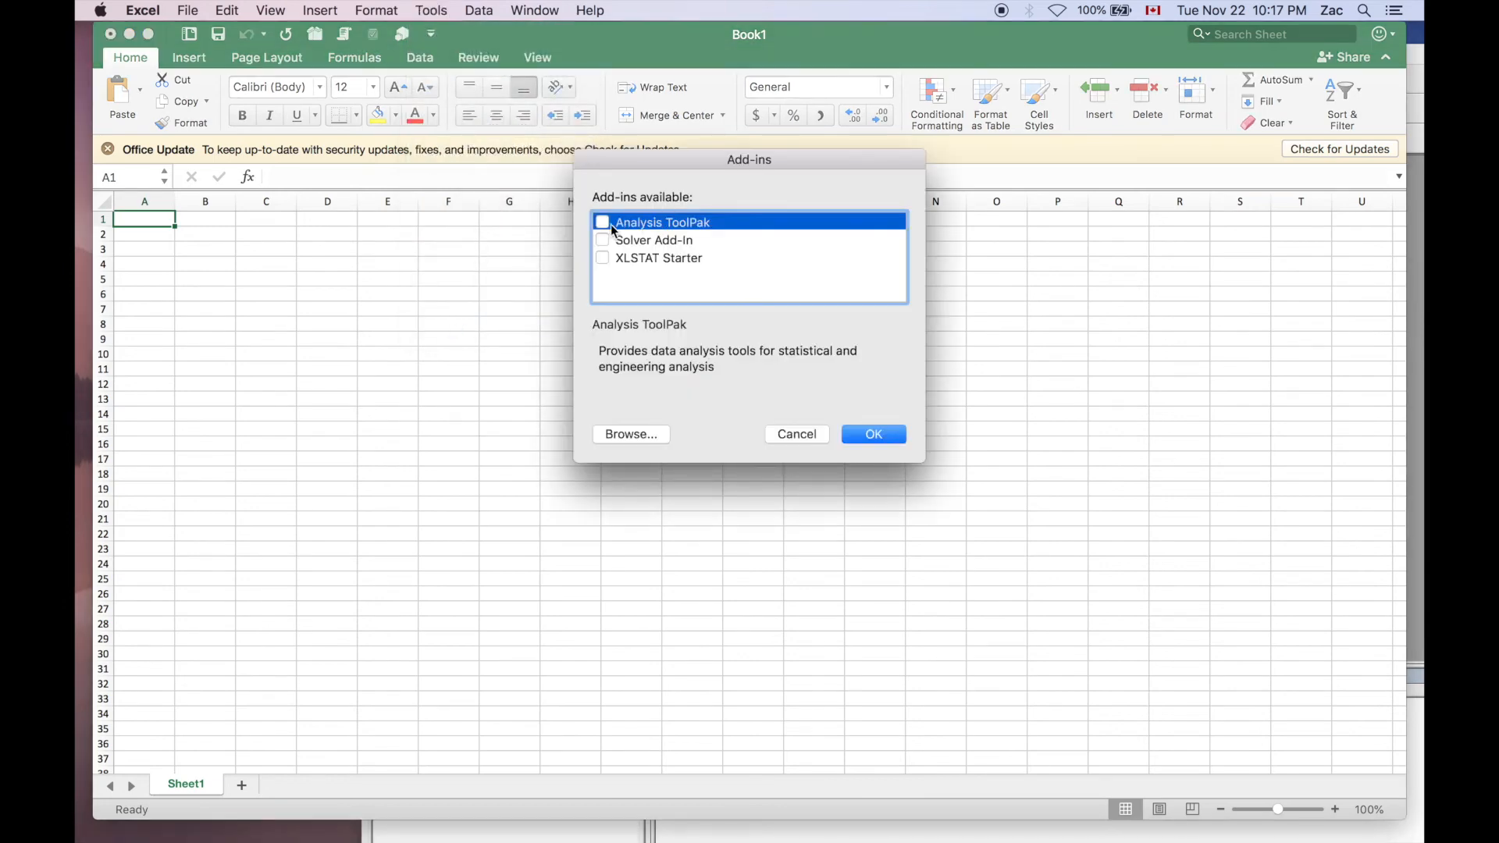
{"action": "left_click", "coordinate": [602, 222]}
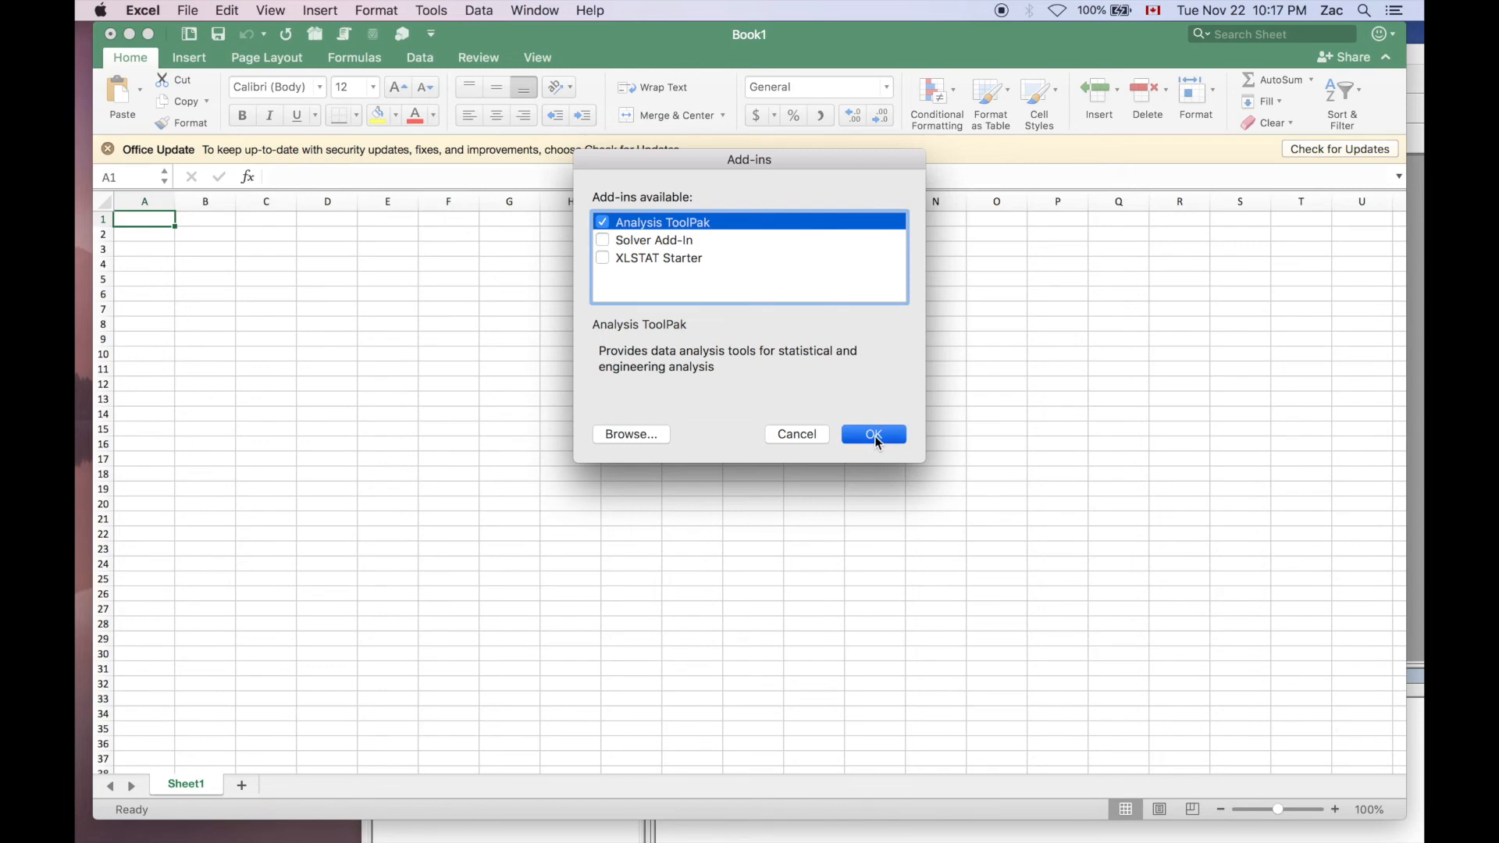
{"action": "left_click", "coordinate": [872, 434]}
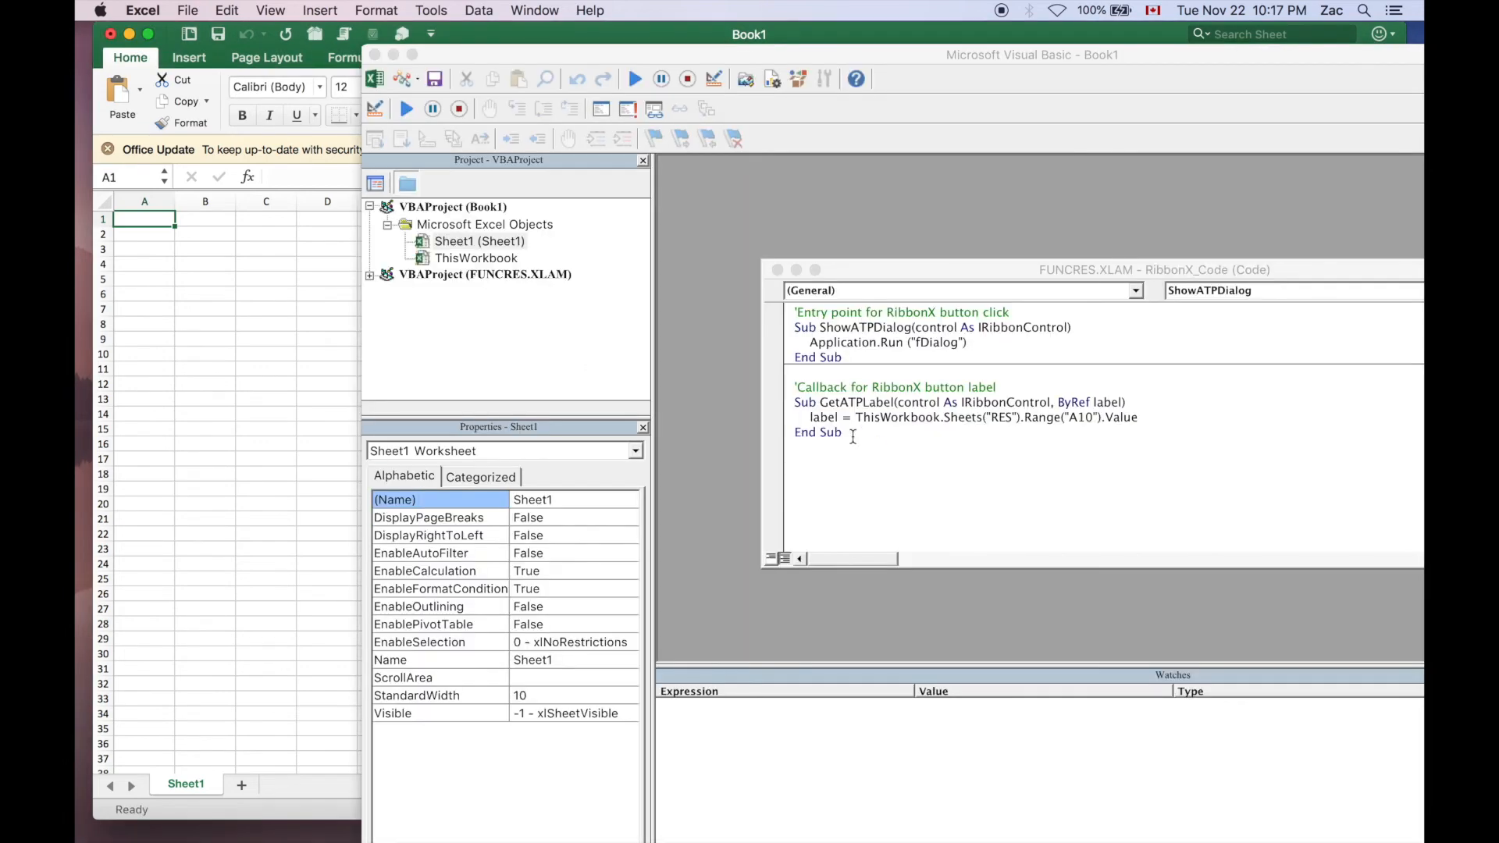
- Expand VBAProject (FUNCRES.XLAM) and select Book3's Sheet1 object in the Project pane
{"action": "left_click", "coordinate": [370, 274]}
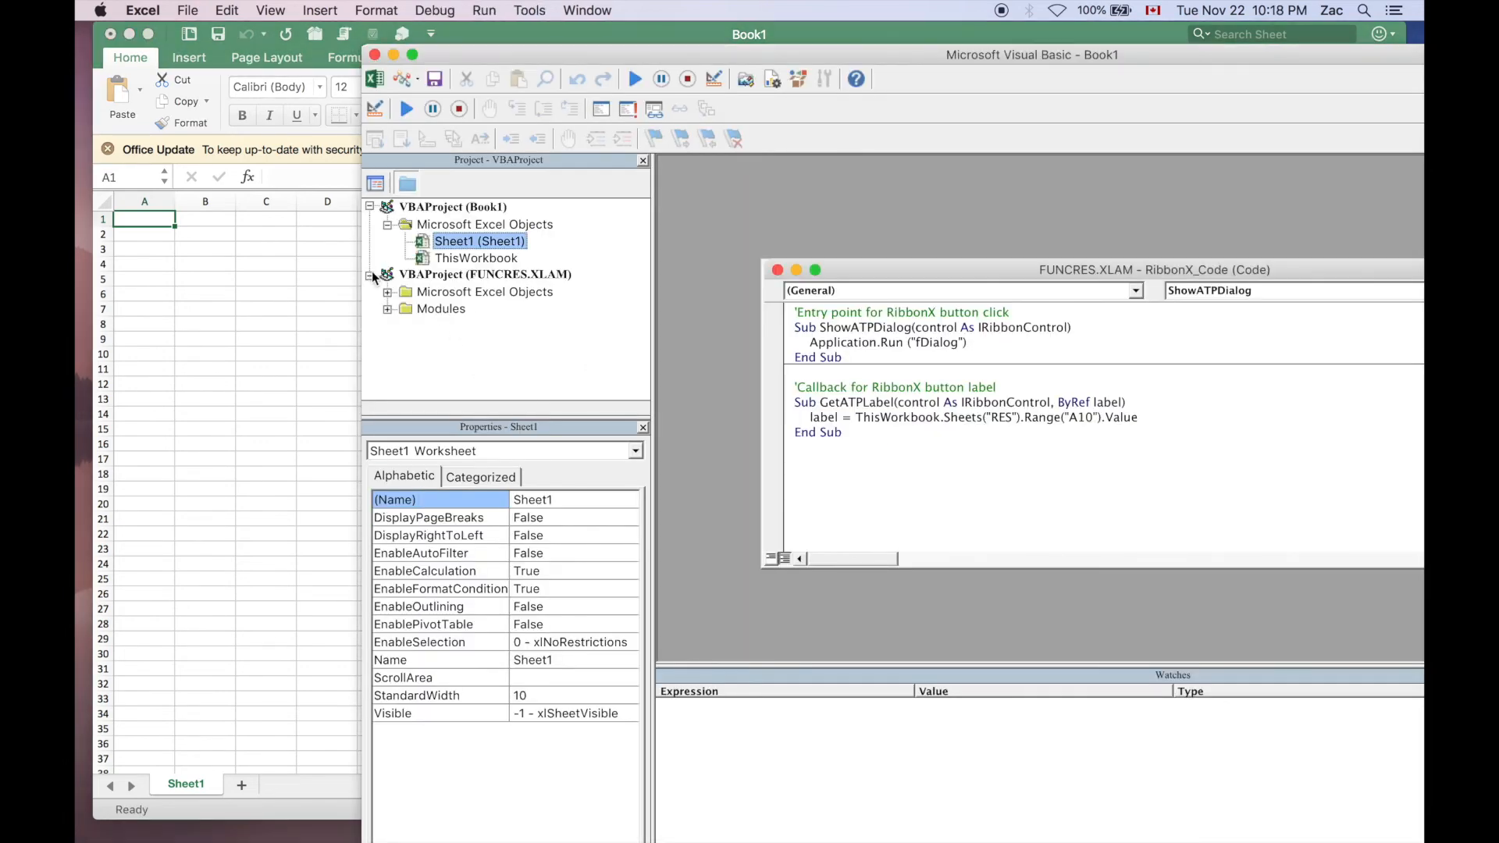
{"action": "left_click", "coordinate": [370, 274]}
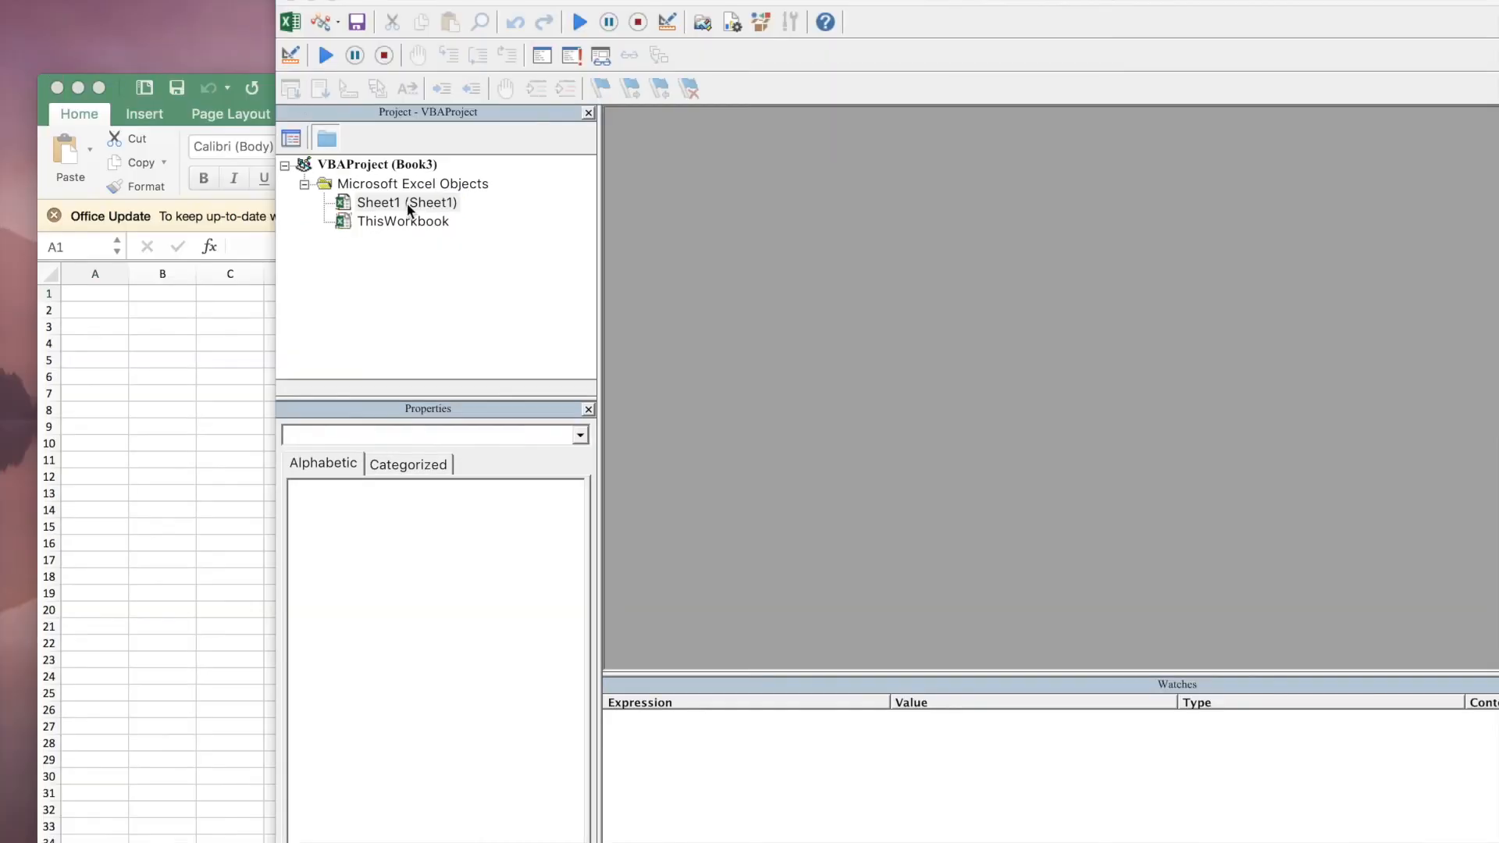
{"action": "mouse_move", "coordinate": [711, 371]}
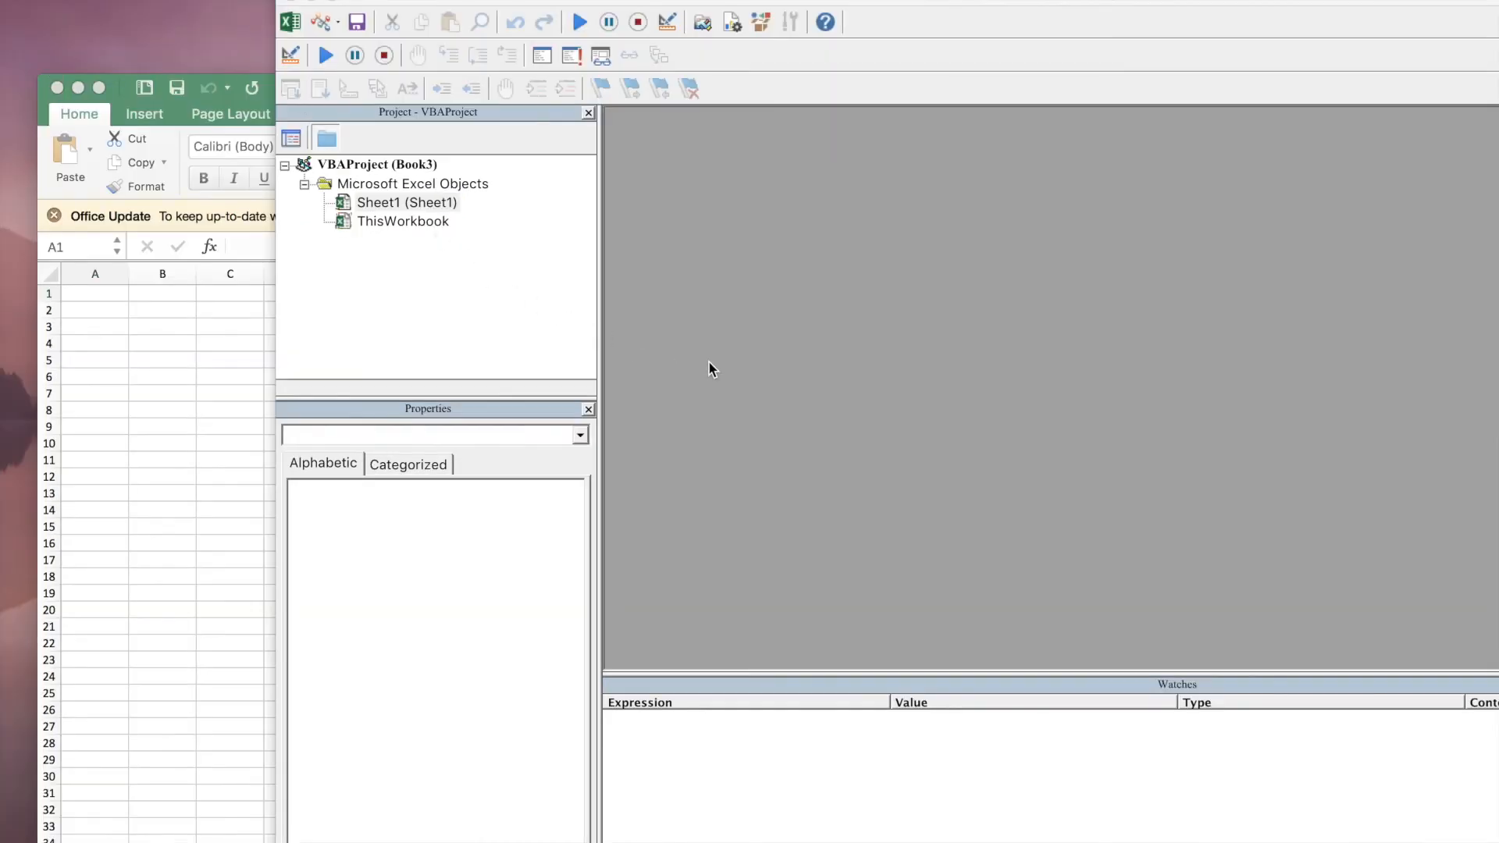
{"action": "left_click", "coordinate": [406, 201]}
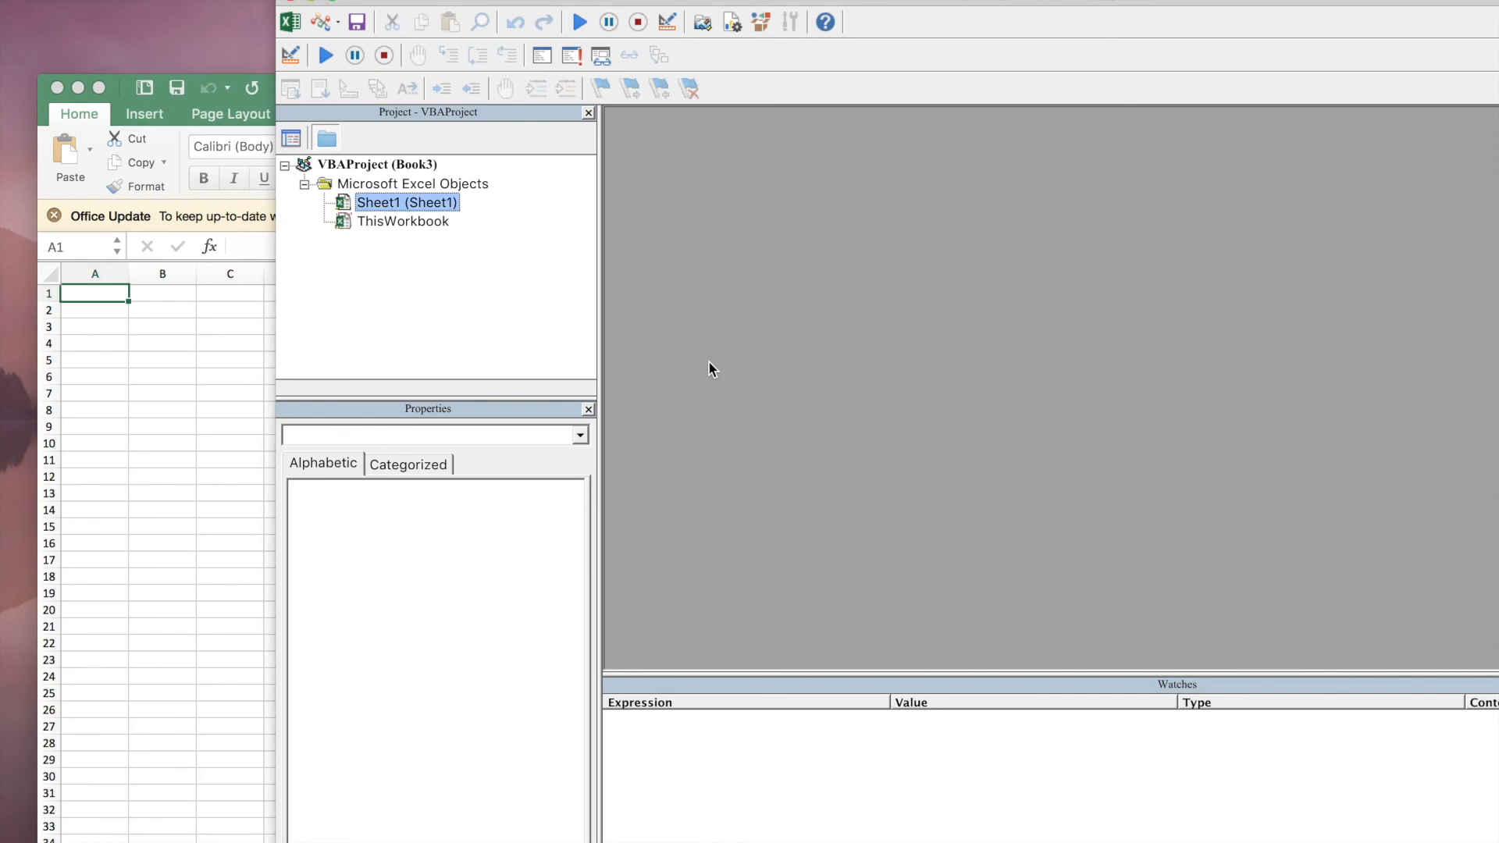